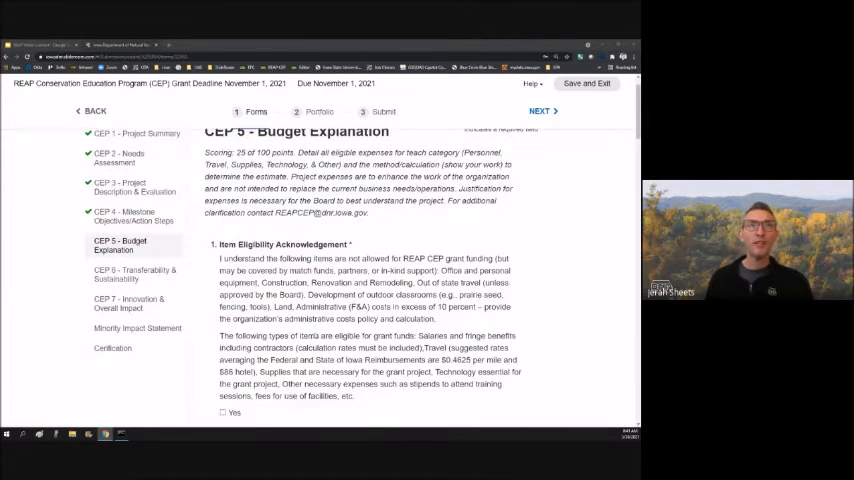
pyautogui.scroll(-3)
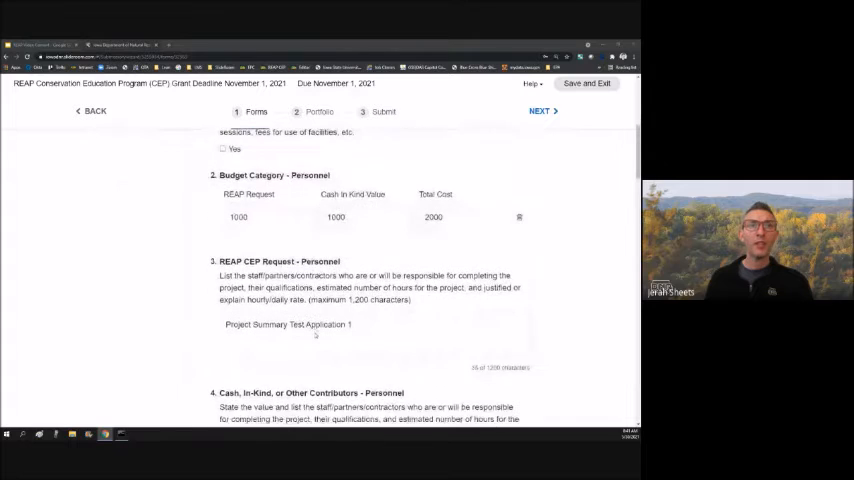
pyautogui.scroll(-3)
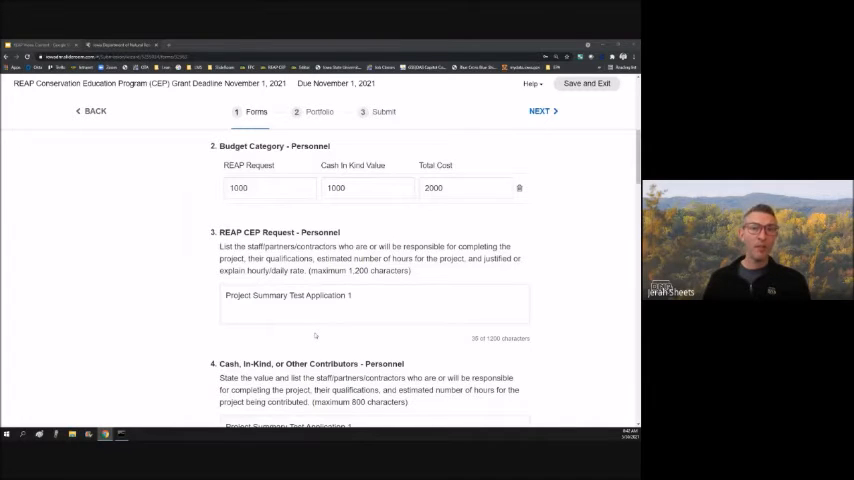
pyautogui.scroll(-3)
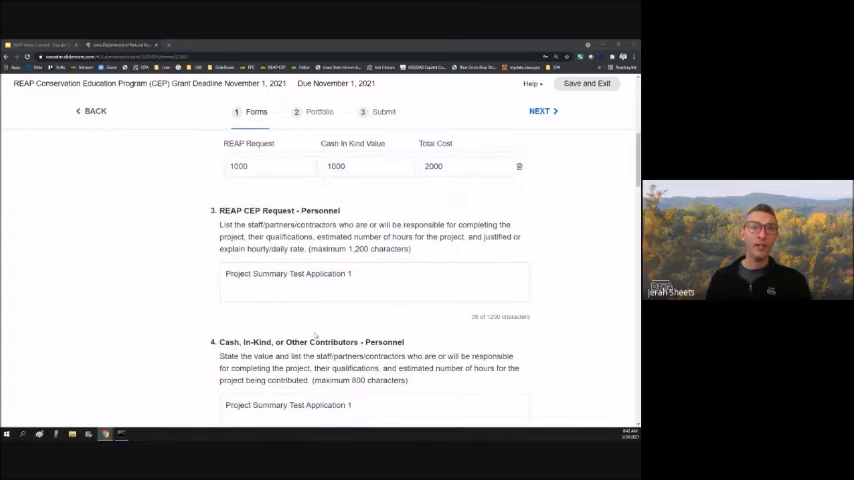
pyautogui.scroll(-3)
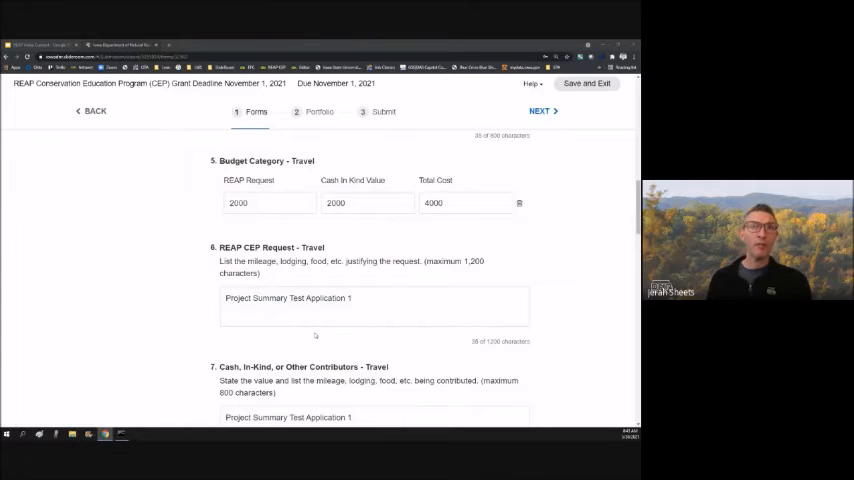
pyautogui.scroll(-3)
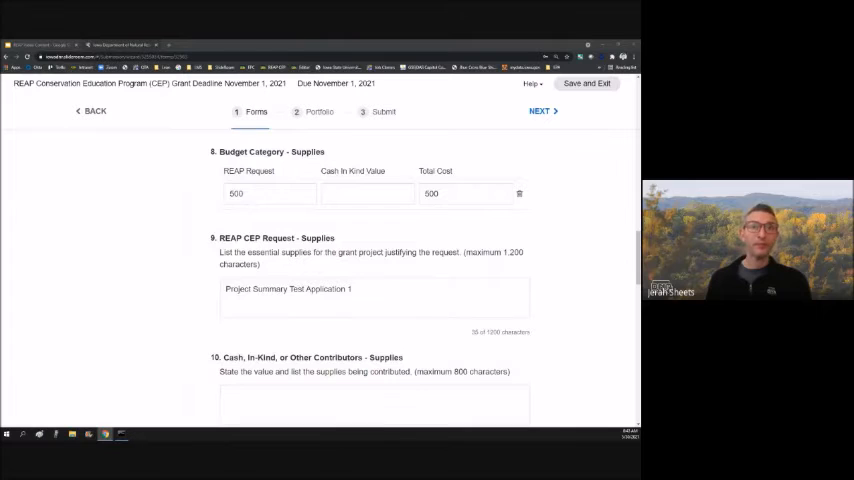
pyautogui.scroll(-3)
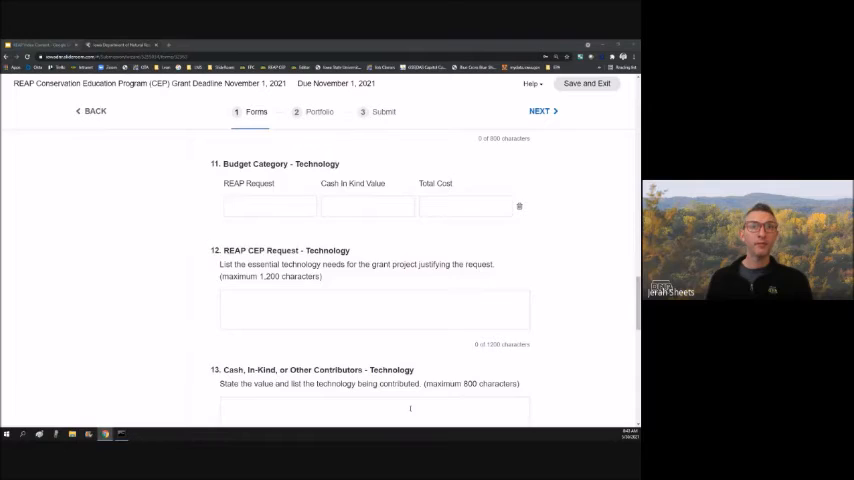
pyautogui.scroll(-3)
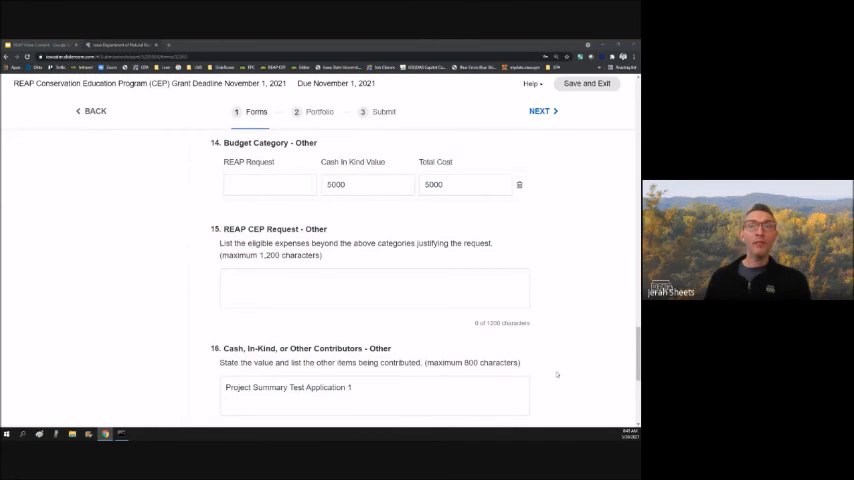
pyautogui.scroll(-3)
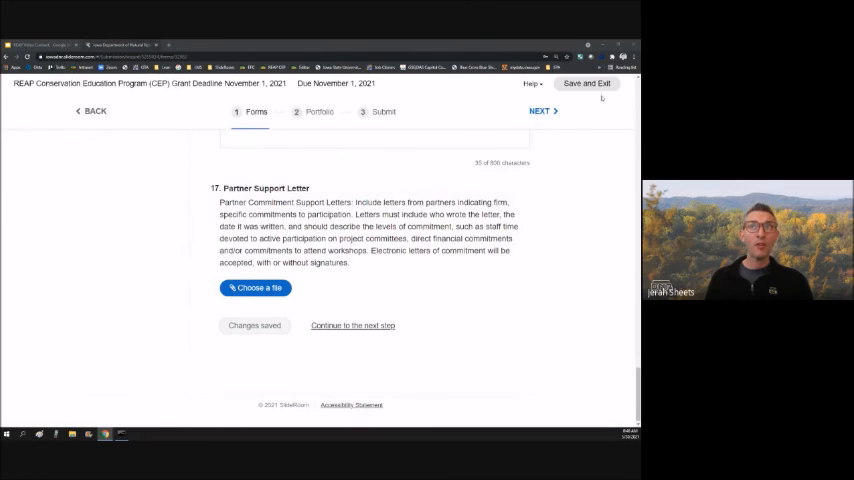
pyautogui.moveTo(490, 340)
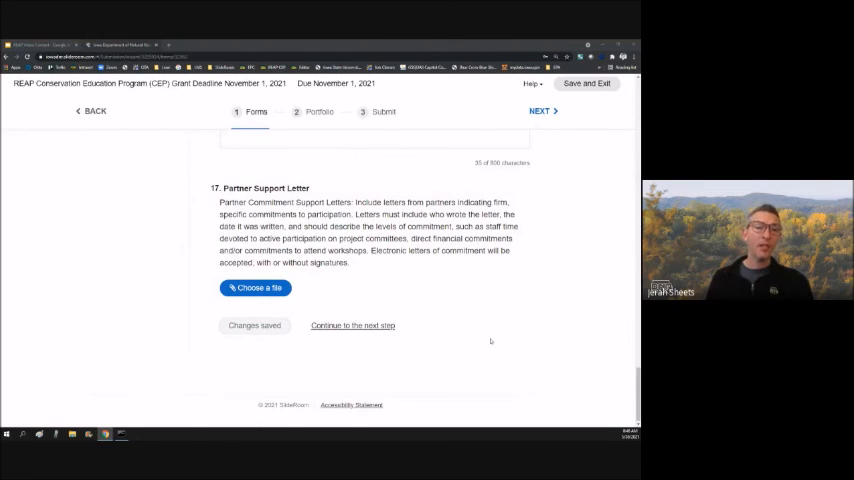
pyautogui.scroll(3)
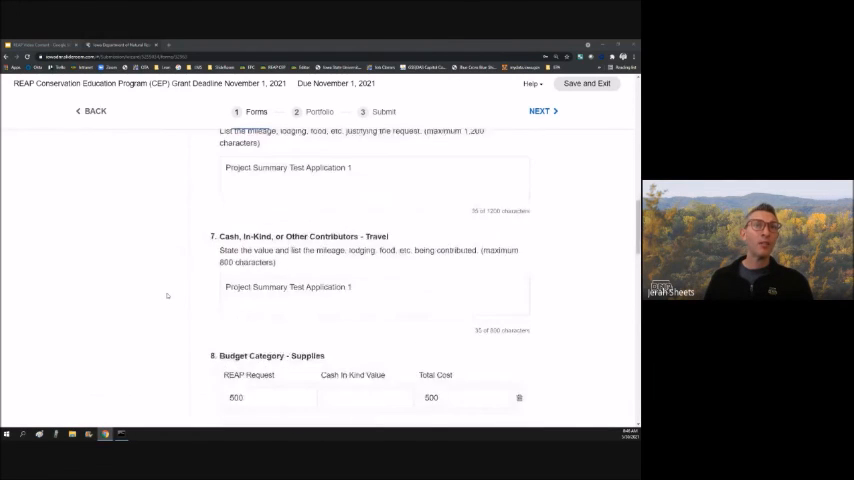